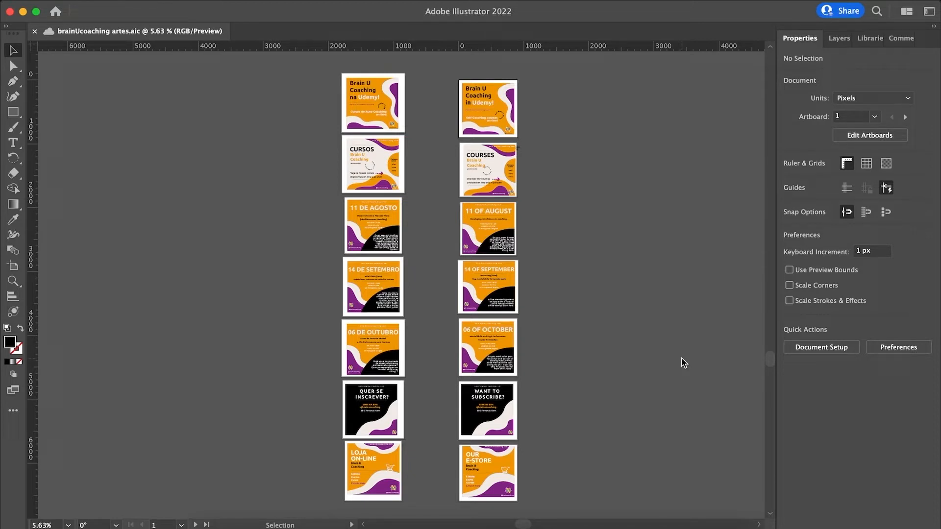
mouse_move(618, 379)
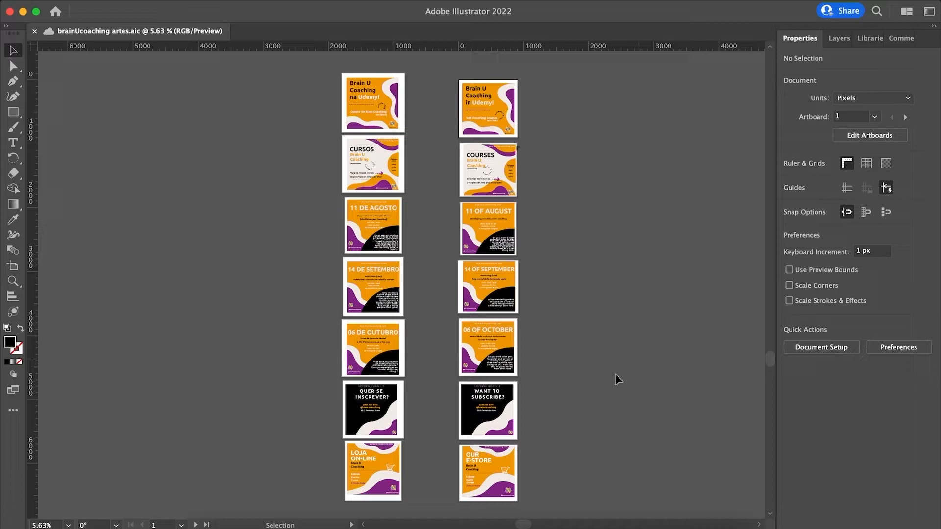
mouse_move(714, 352)
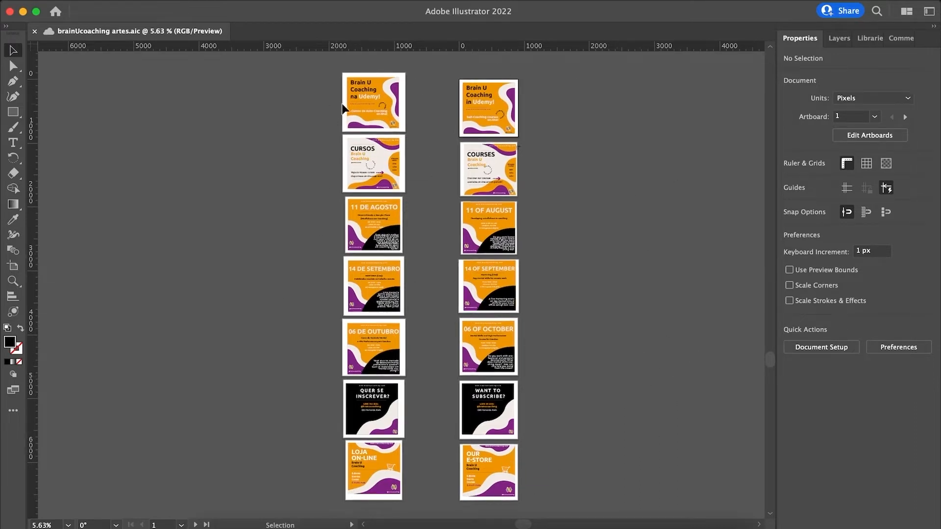
mouse_move(707, 200)
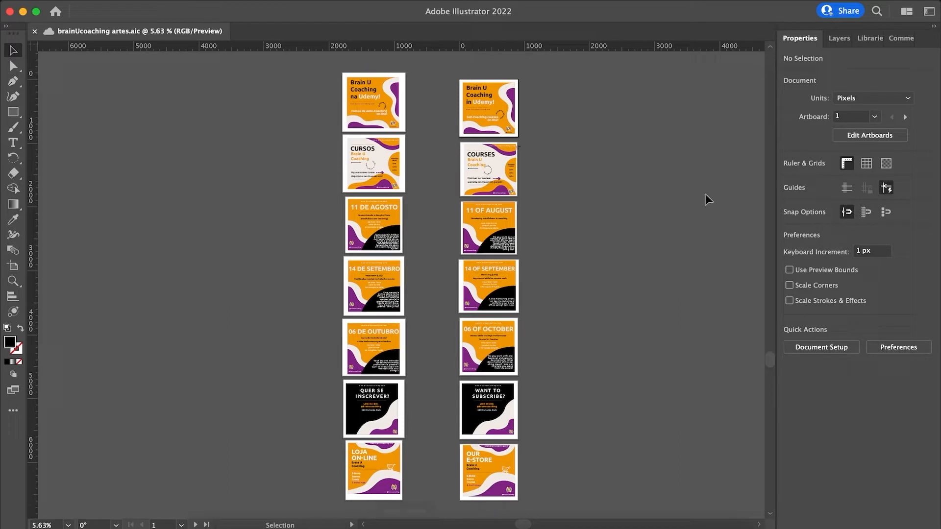
mouse_move(745, 226)
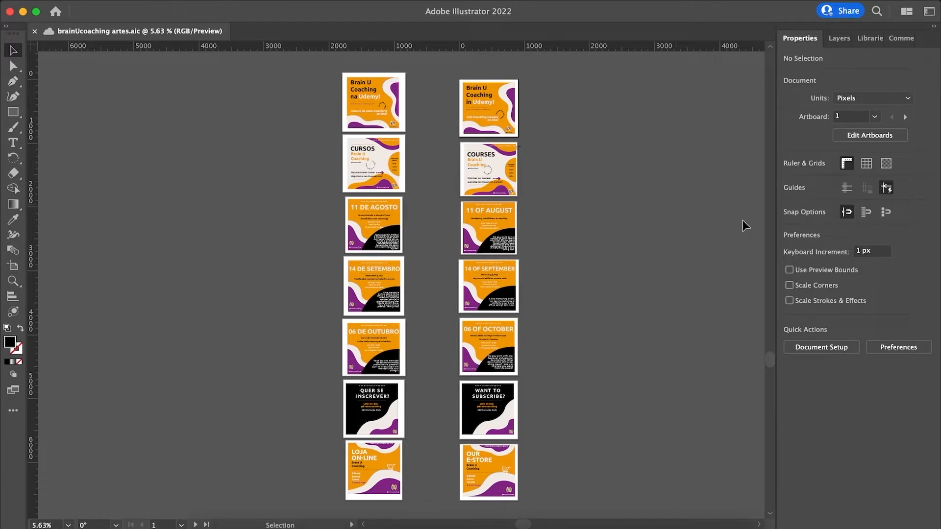
mouse_move(180, 172)
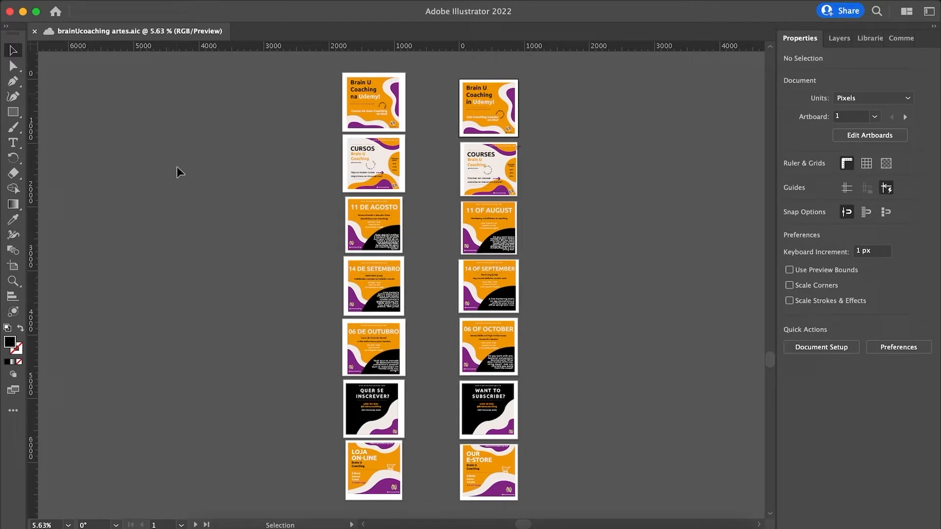
mouse_move(355, 115)
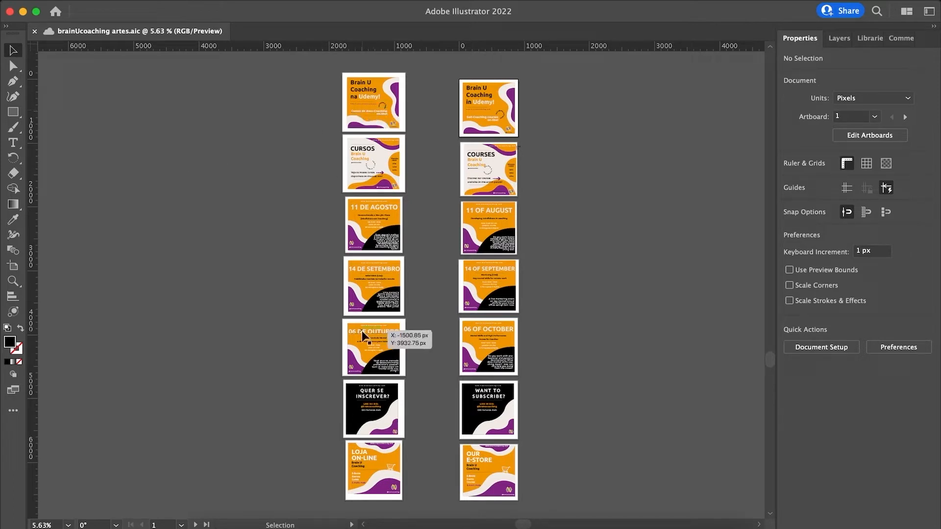
mouse_move(337, 230)
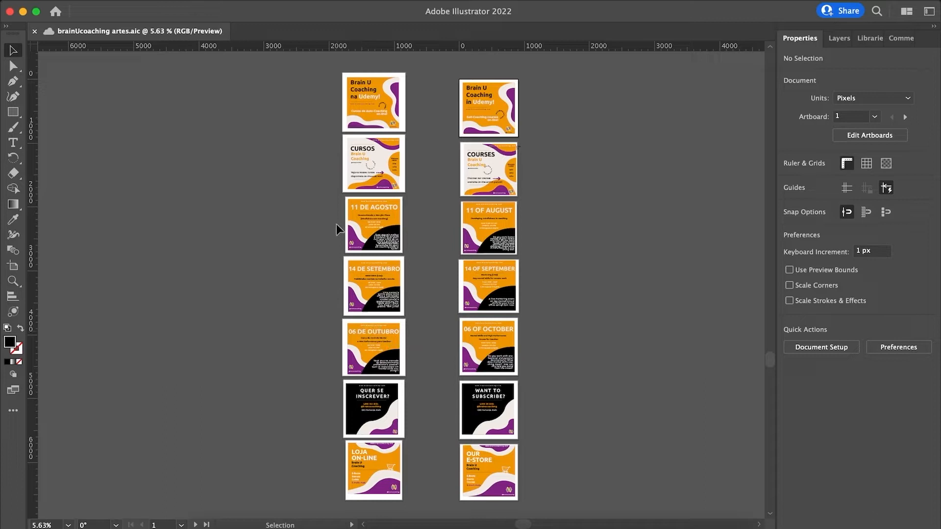
mouse_move(379, 104)
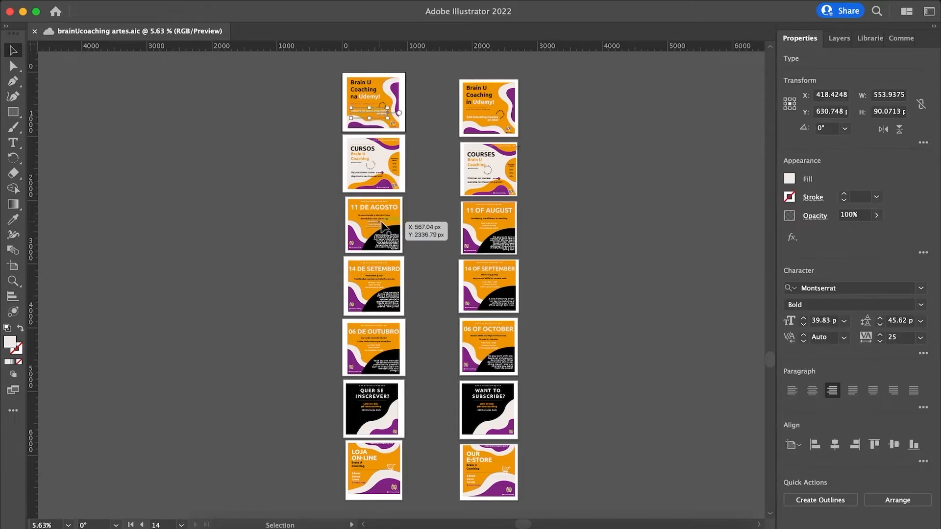
Clear the canvas selection and bring up the Export As dialog.
click(222, 182)
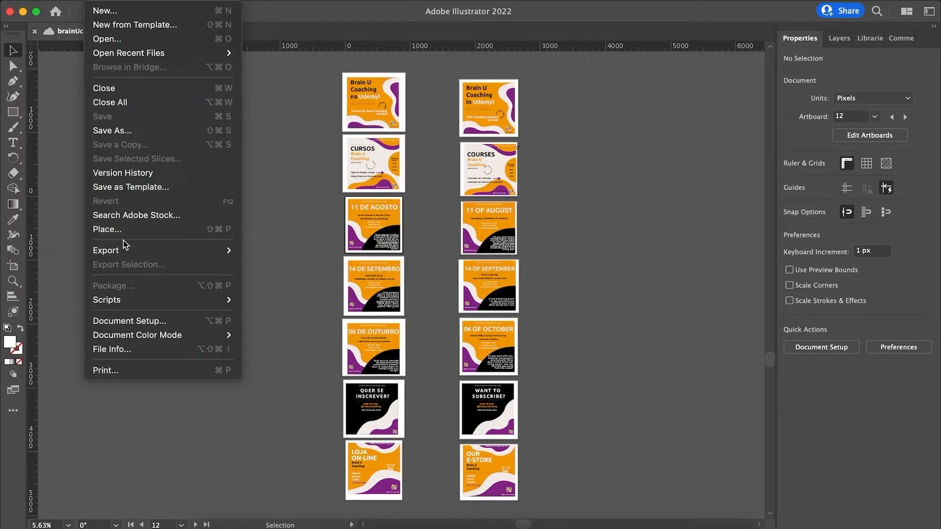
mouse_move(105, 250)
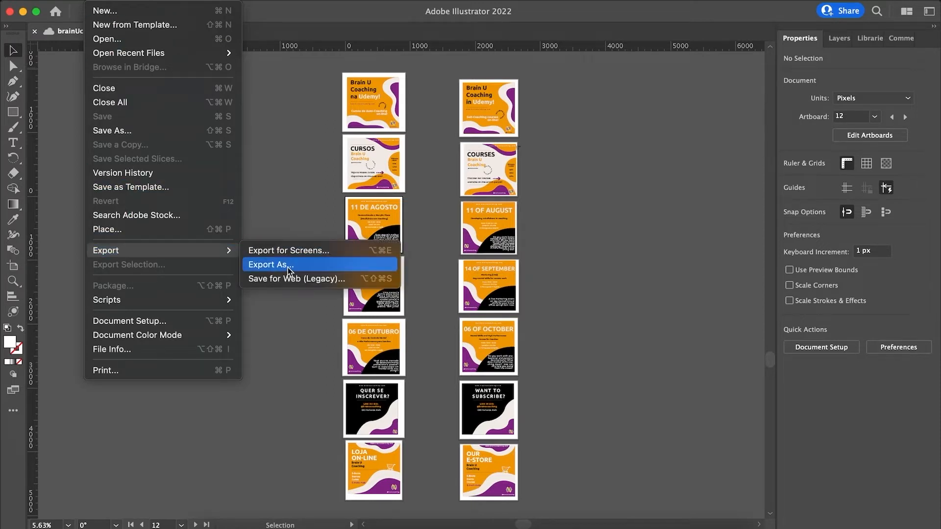
click(270, 265)
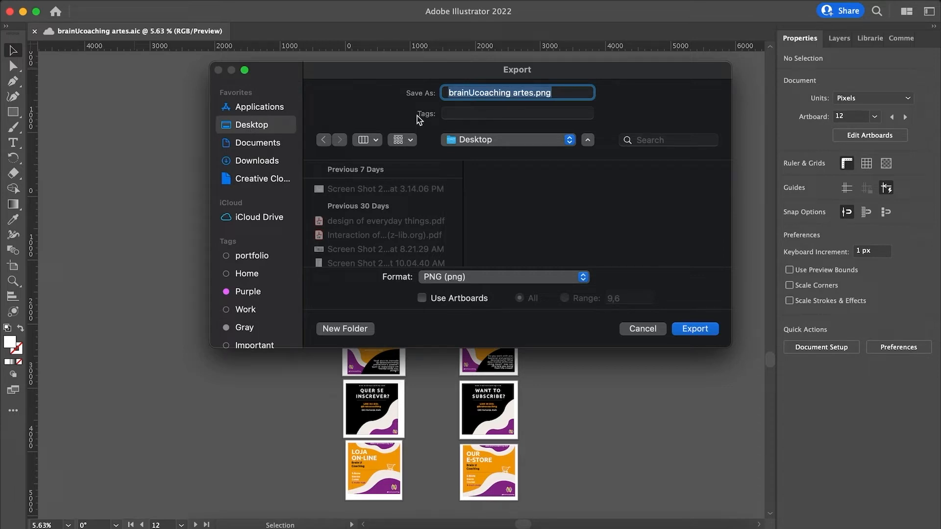
mouse_move(412, 288)
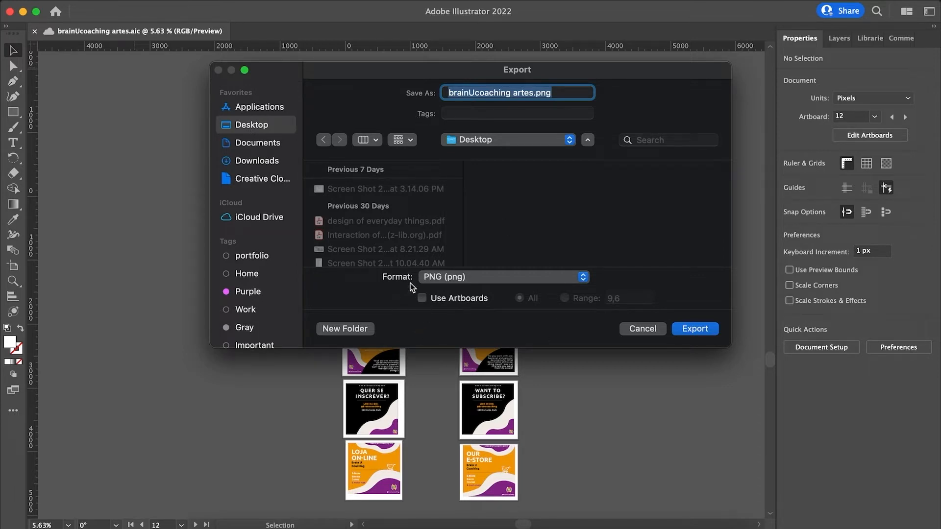
Tick Use Artboards, keep PNG format, choose Range and select its existing value.
click(422, 298)
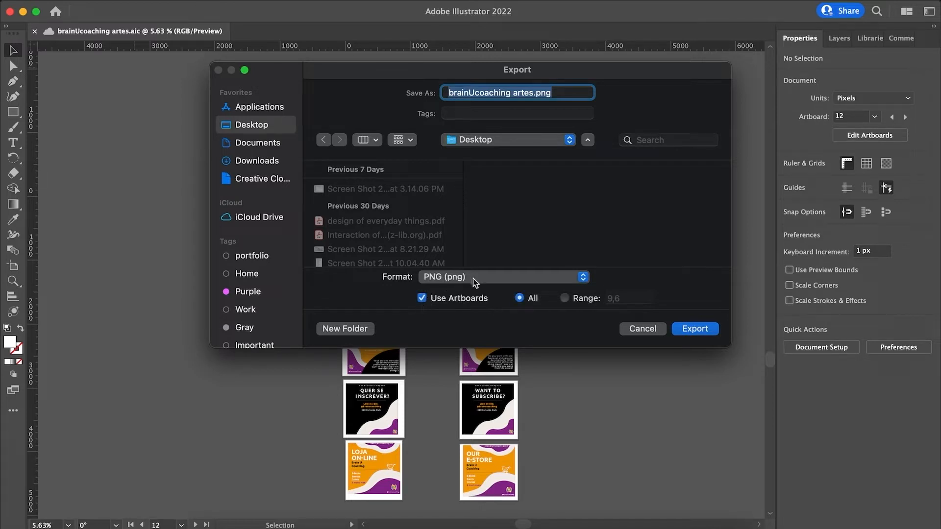
click(502, 277)
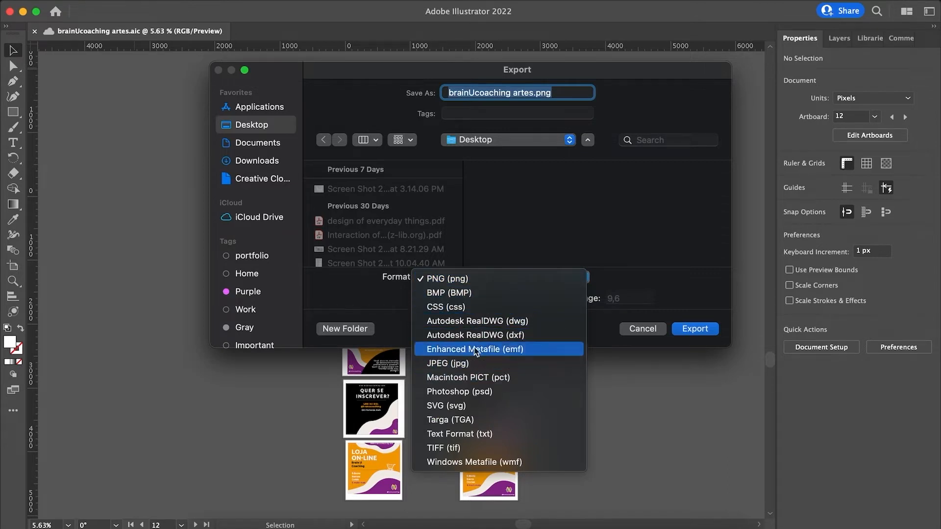
mouse_move(453, 363)
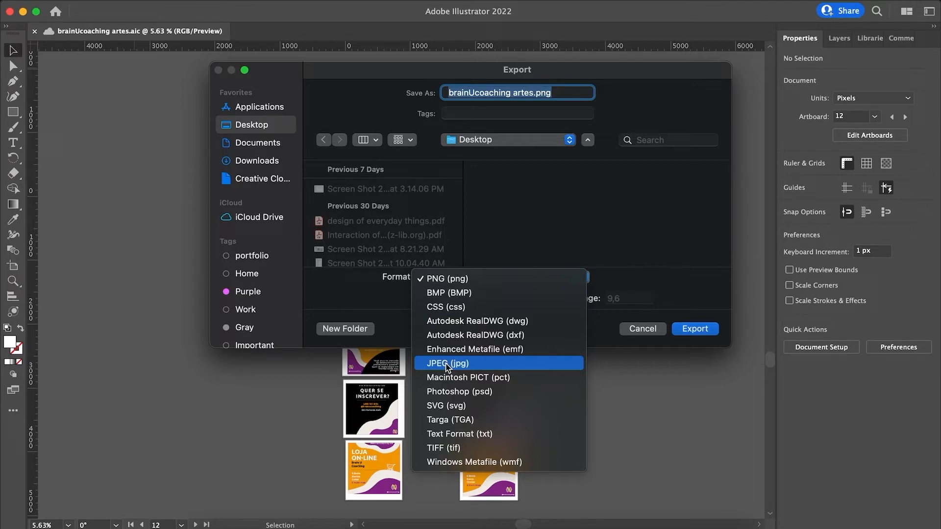
click(446, 278)
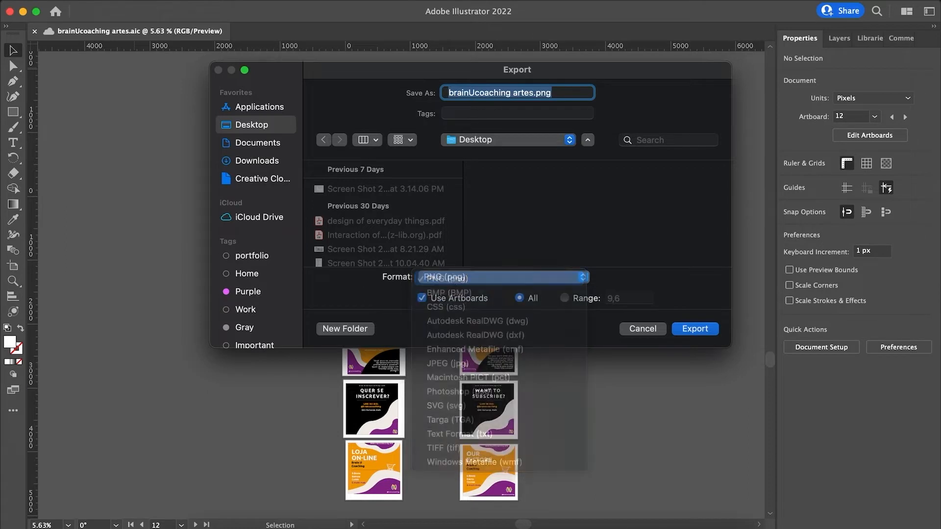
click(443, 276)
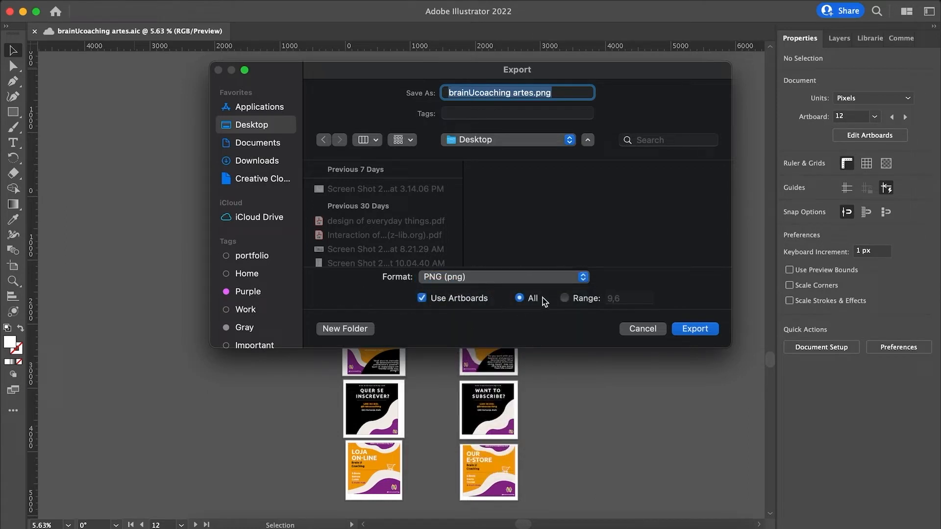
click(564, 298)
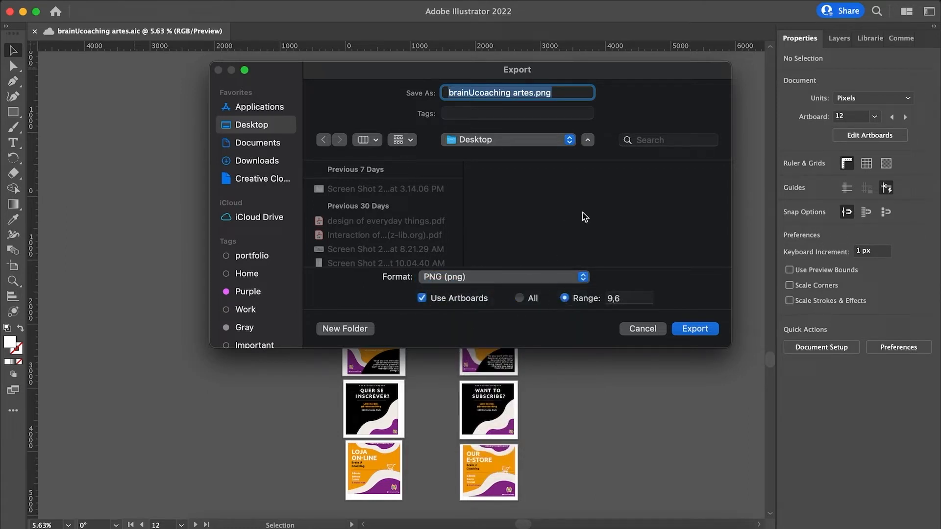
drag(517, 69, 700, 44)
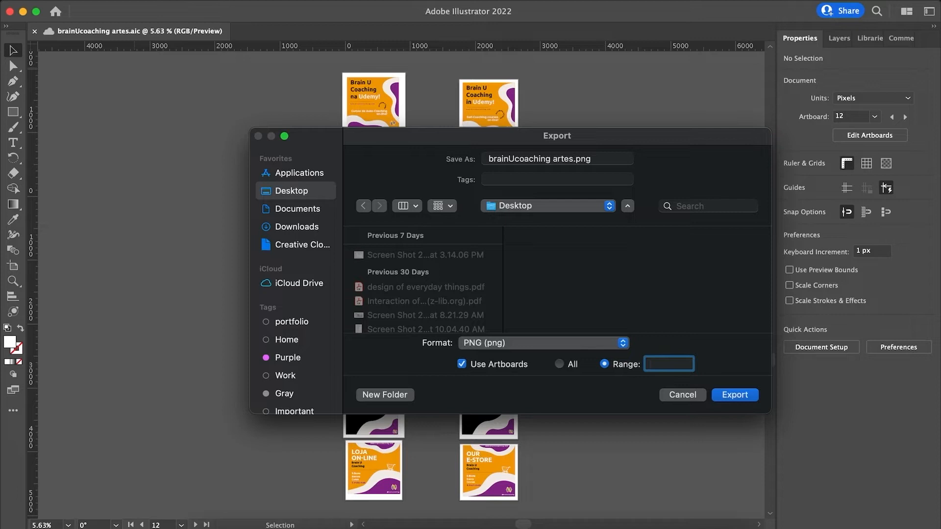
Type '1-' in the Range field, then cancel the Export dialog.
text(1-)
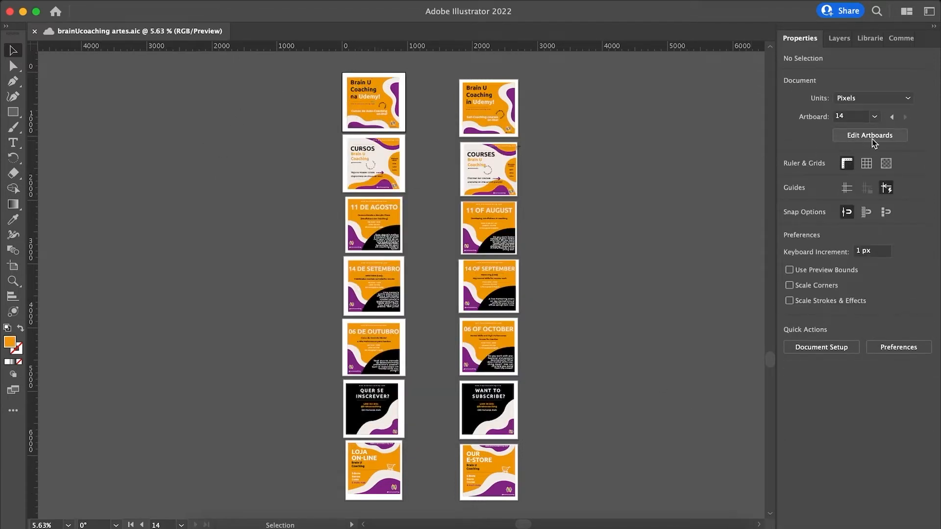
Enter artboard editing and zoom to read the Udemy post as artboard 14.
click(868, 135)
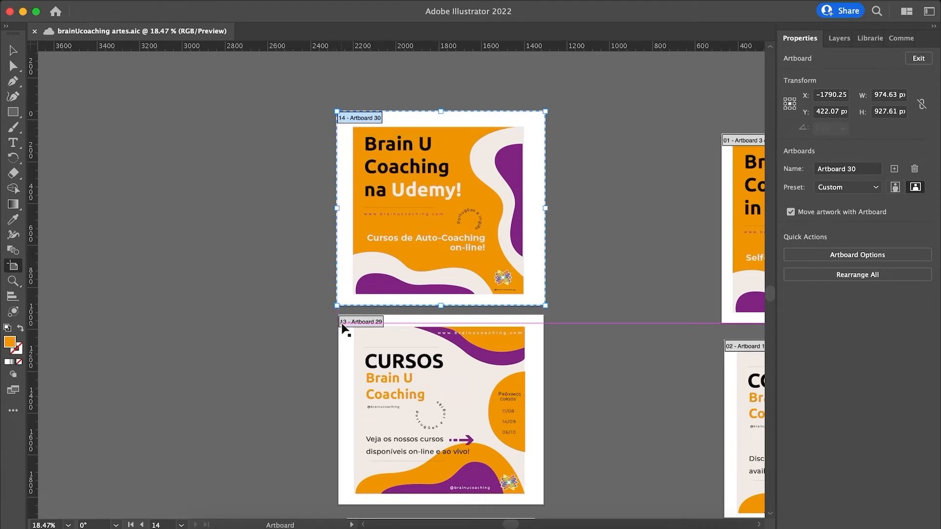
scroll(down, 3)
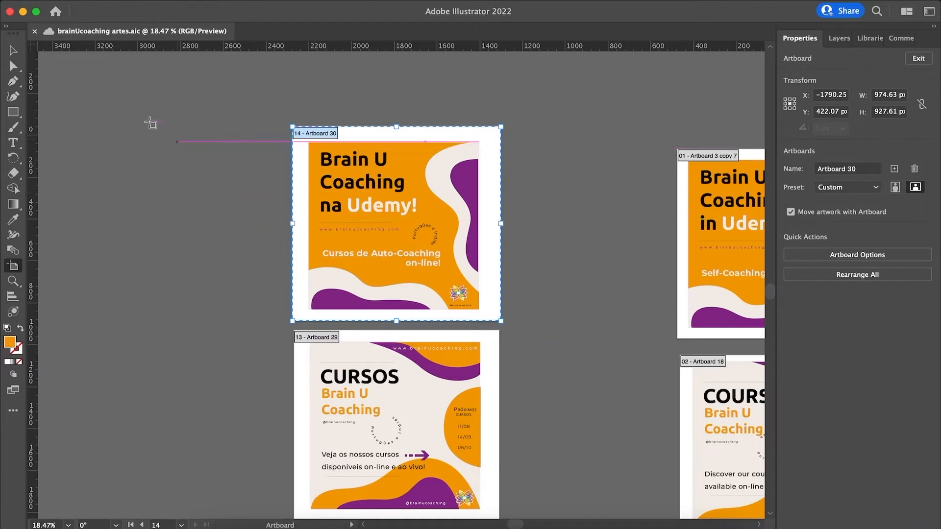
mouse_move(118, 107)
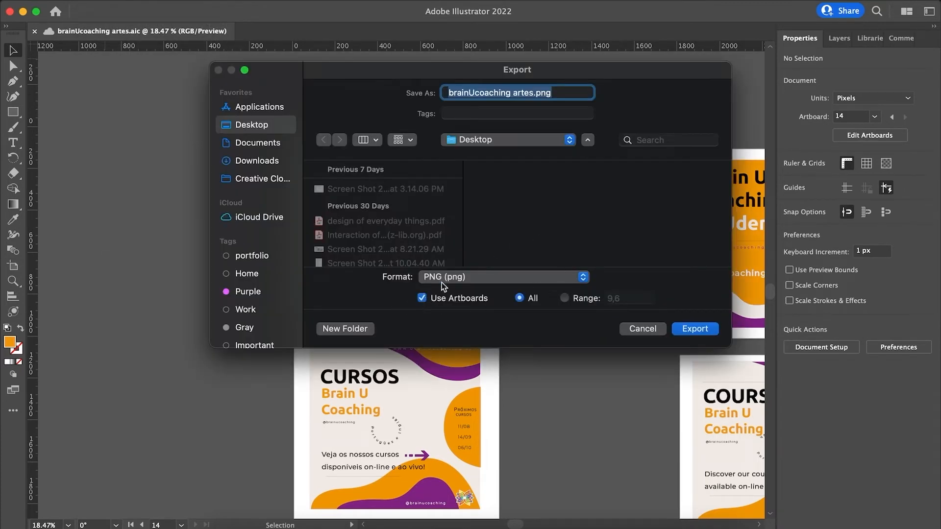
Replace the artboard range 9,6 with 14,13 and export as PNG.
click(564, 298)
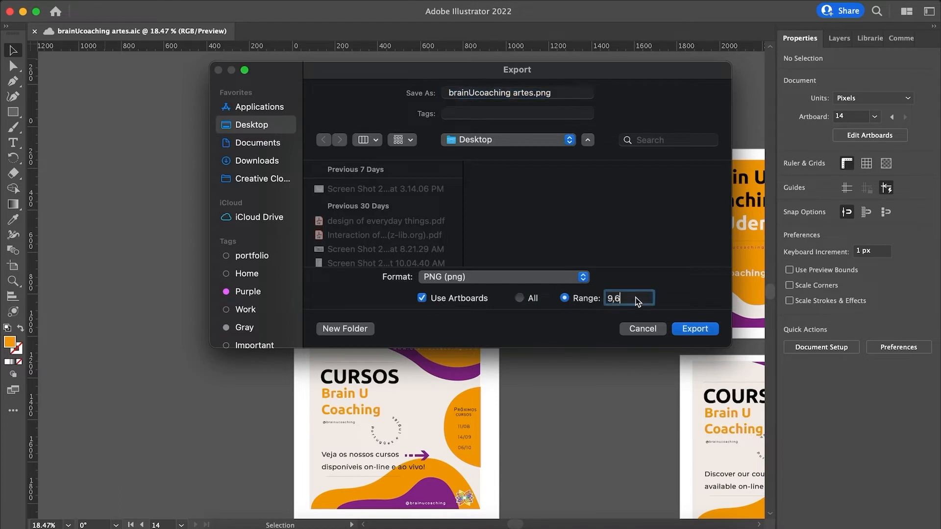
key(backspace)
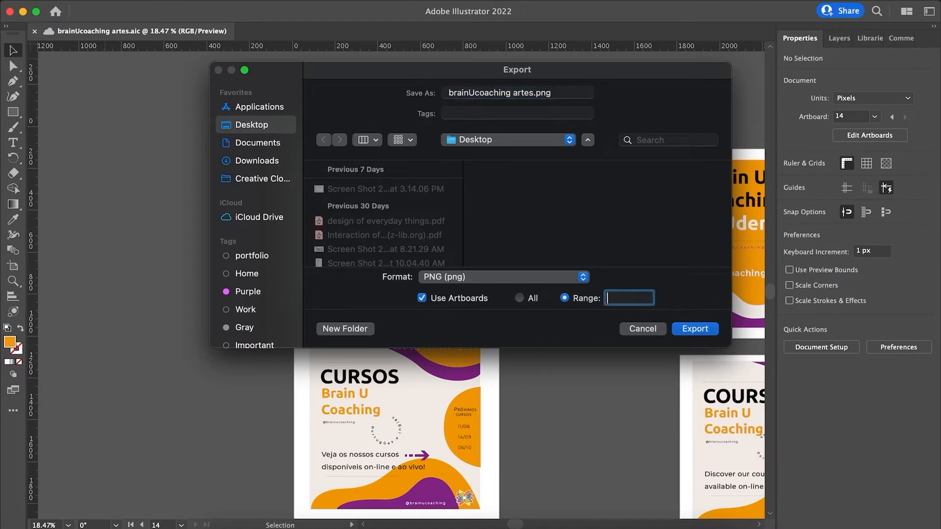
text(14,)
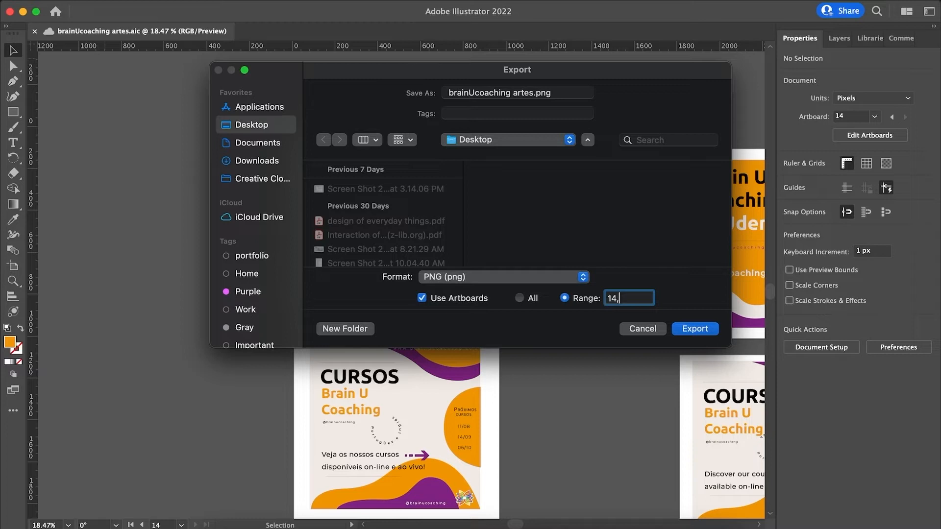
text(13)
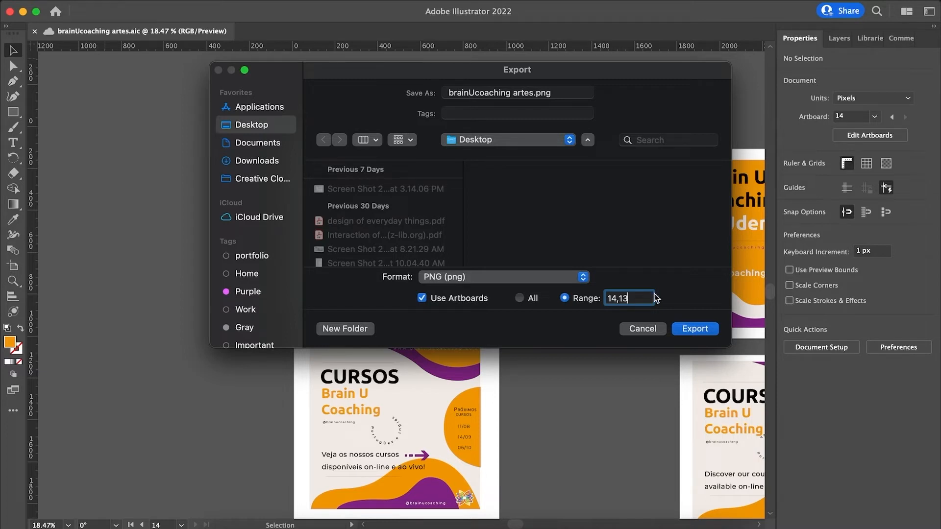
click(694, 329)
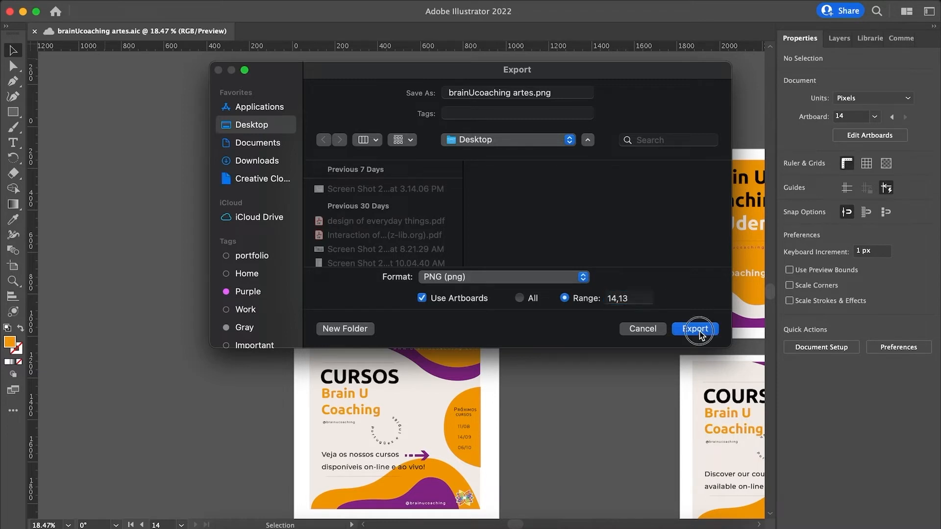
click(695, 329)
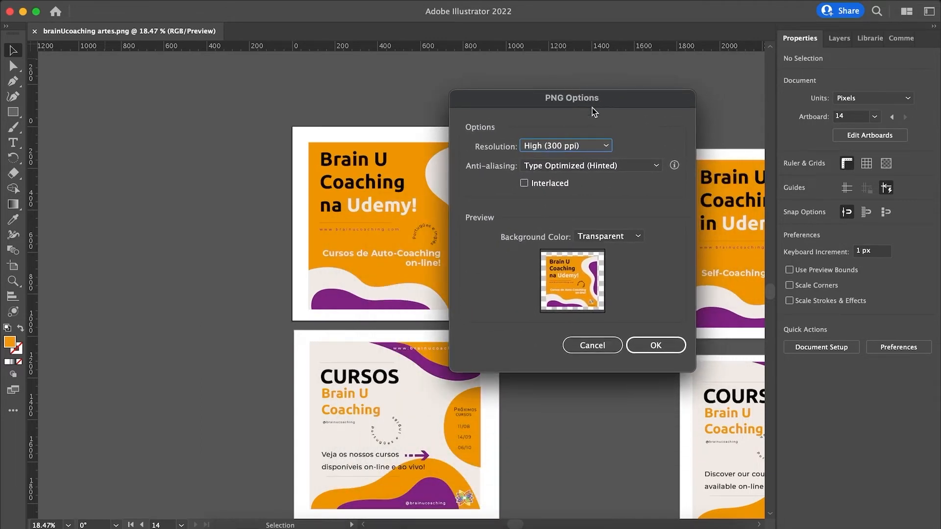
Set PNG resolution to Screen (72 ppi), leaving the background transparent.
drag(594, 112, 465, 142)
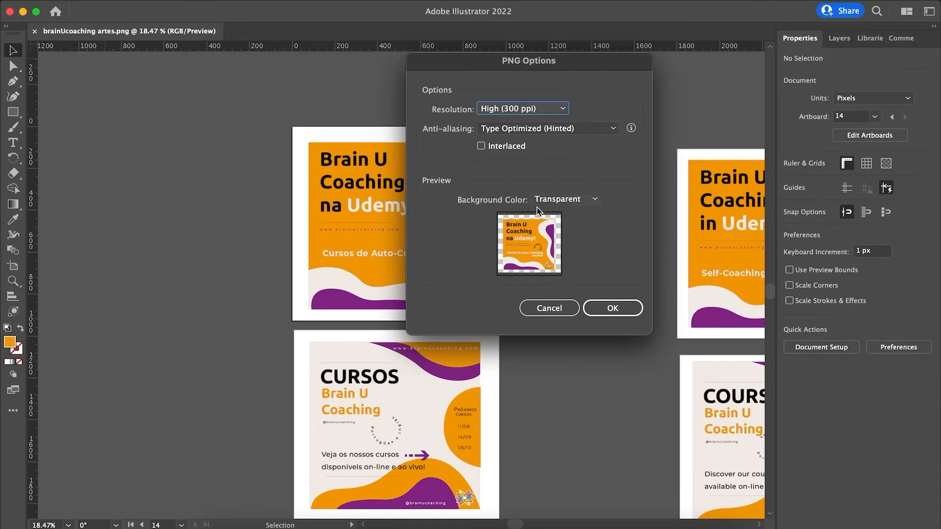
mouse_move(428, 136)
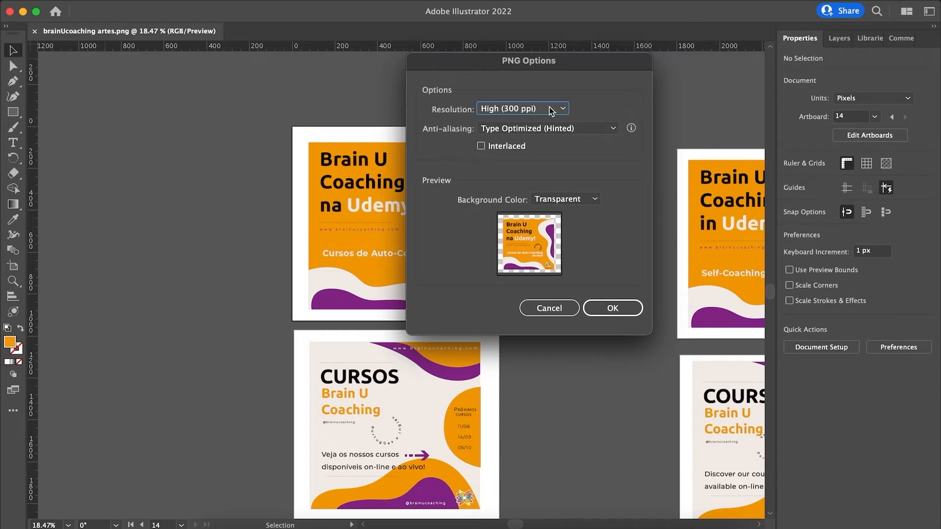
click(521, 109)
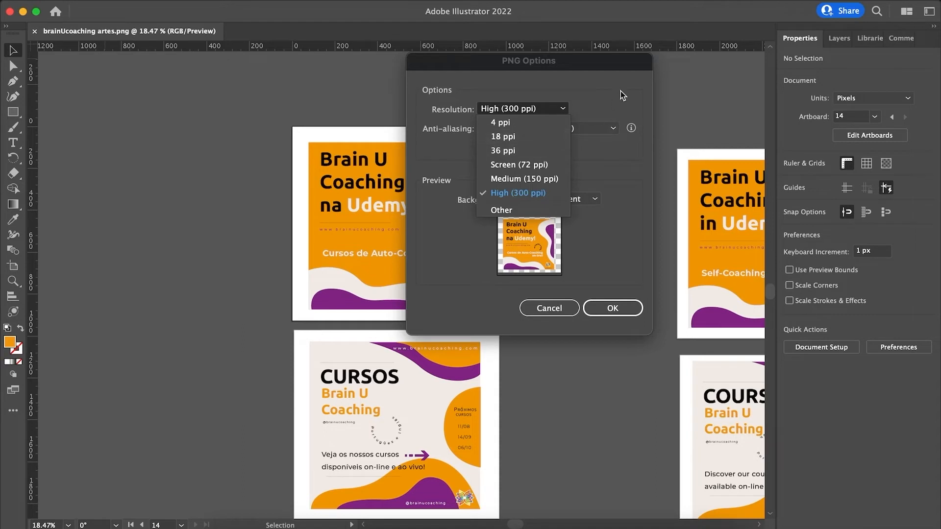
click(517, 192)
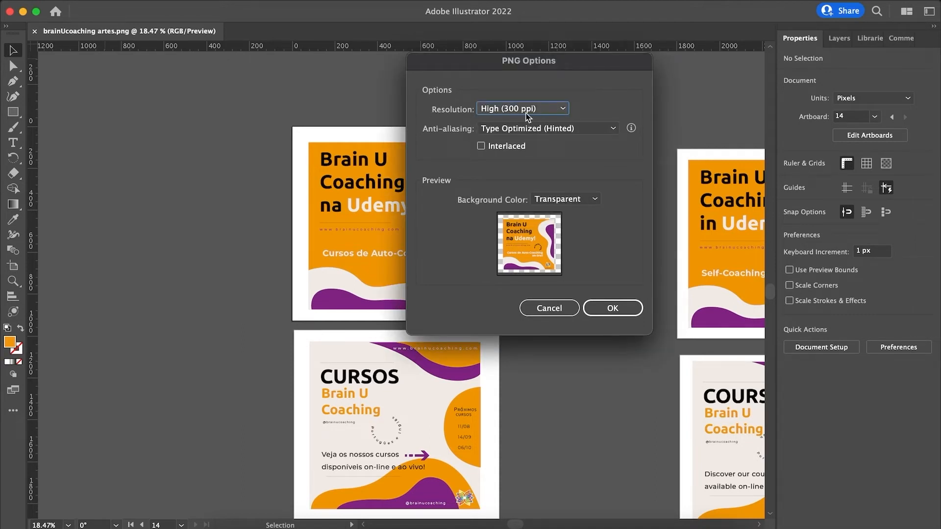
click(521, 108)
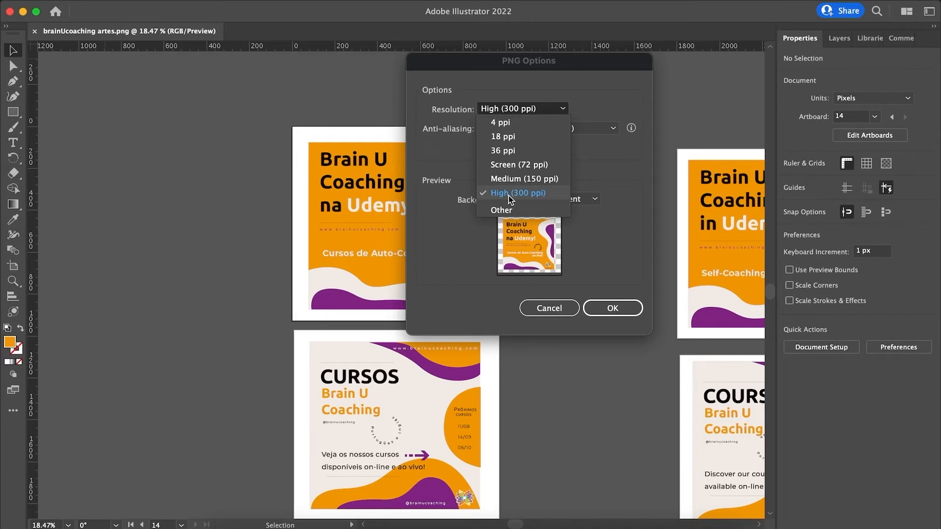
mouse_move(528, 174)
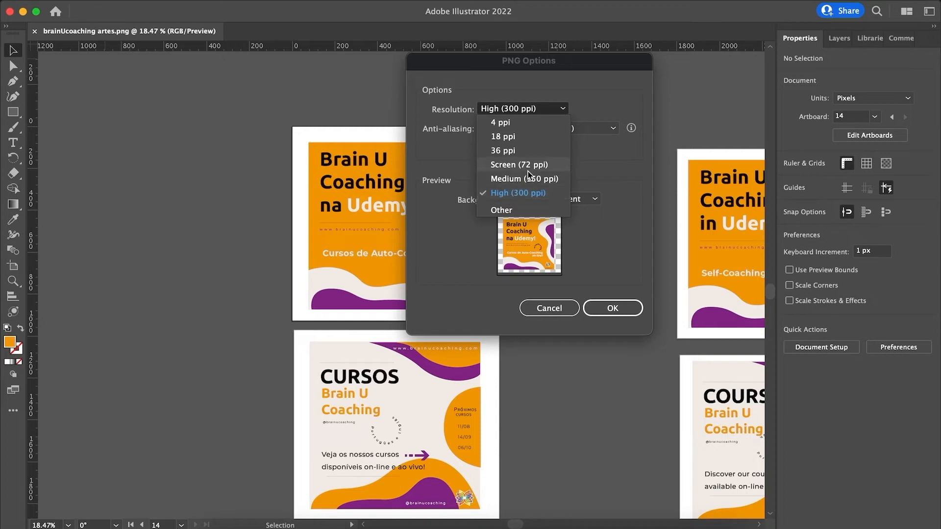
mouse_move(528, 175)
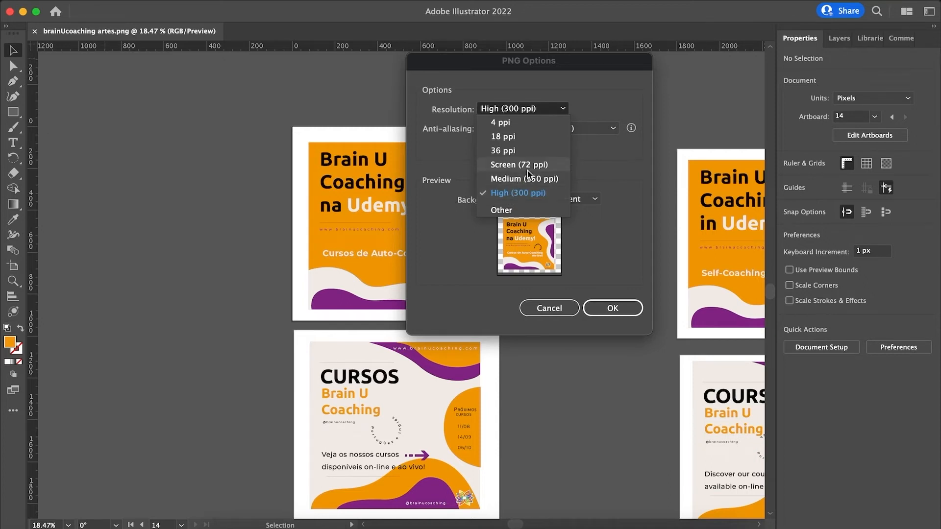
click(519, 165)
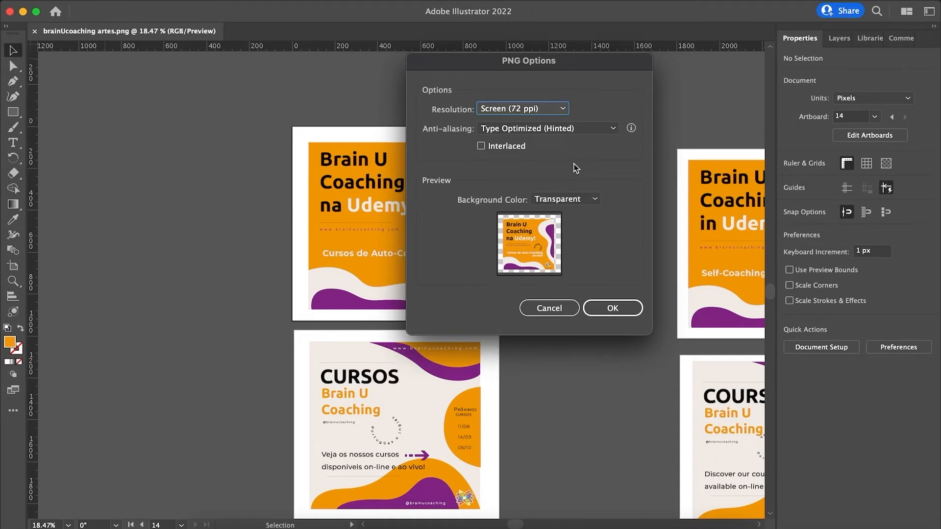
mouse_move(613, 134)
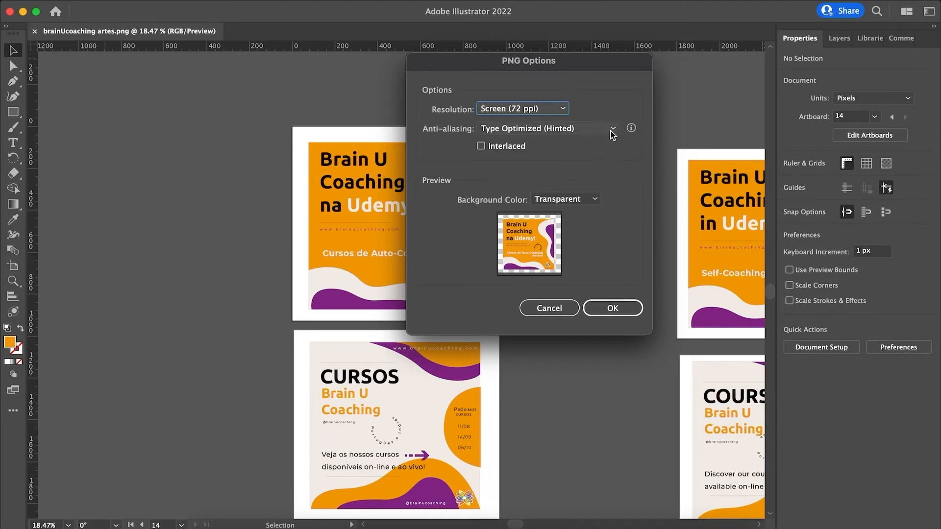
Try Art Optimized anti-aliasing, then settle on Type Optimized (Hinted).
click(545, 128)
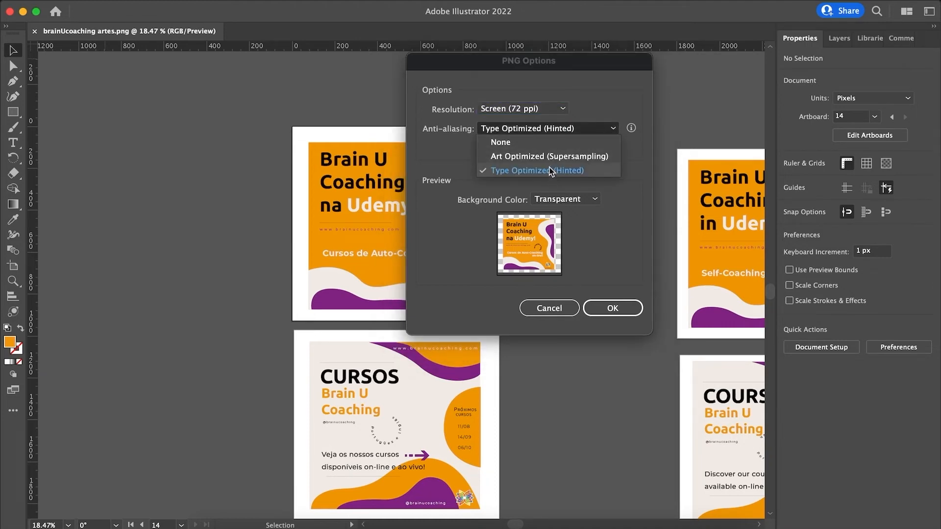
mouse_move(531, 156)
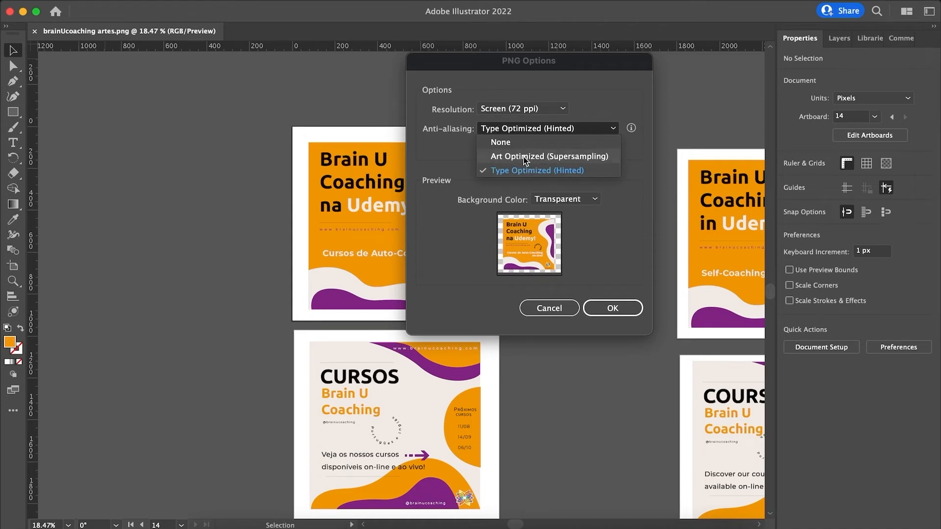
mouse_move(521, 161)
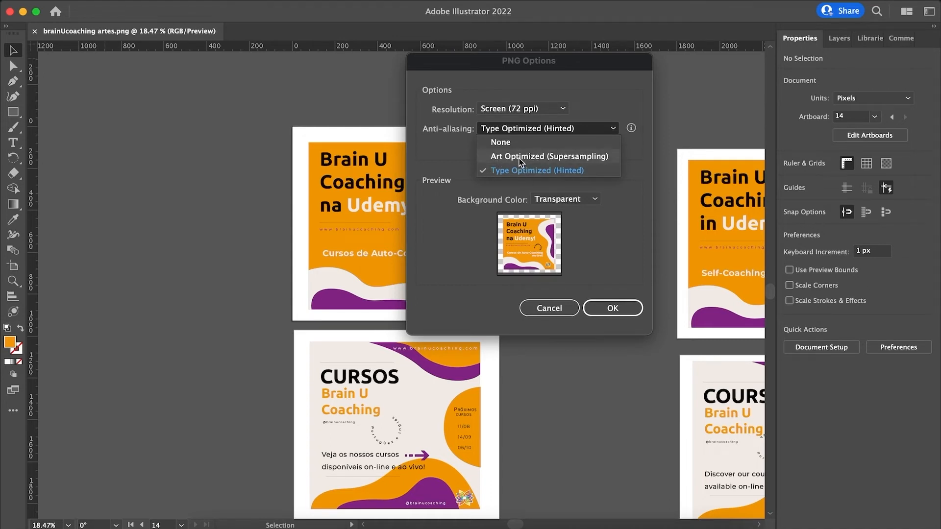
click(548, 156)
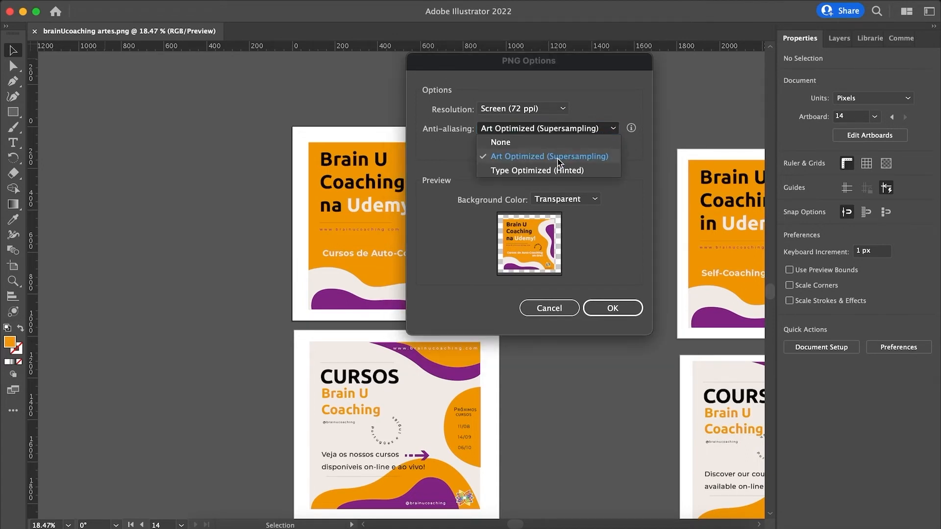
mouse_move(546, 161)
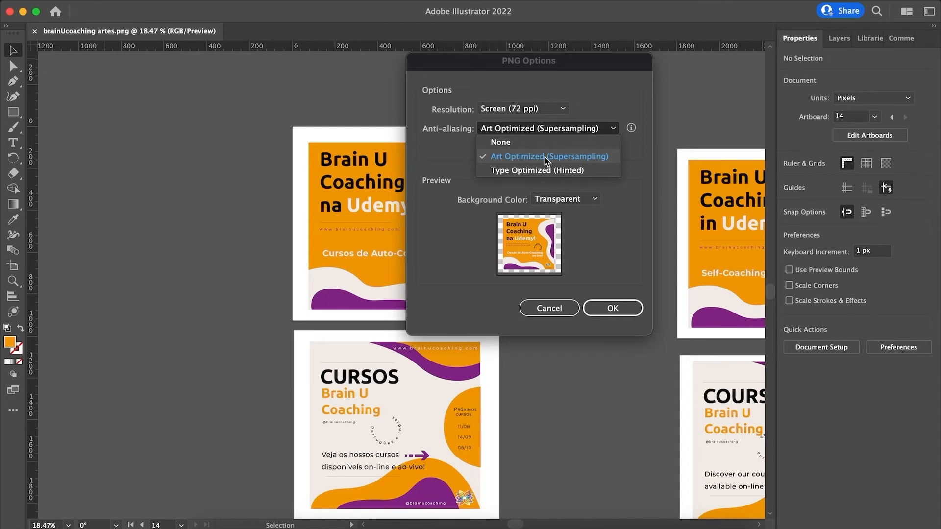
mouse_move(532, 173)
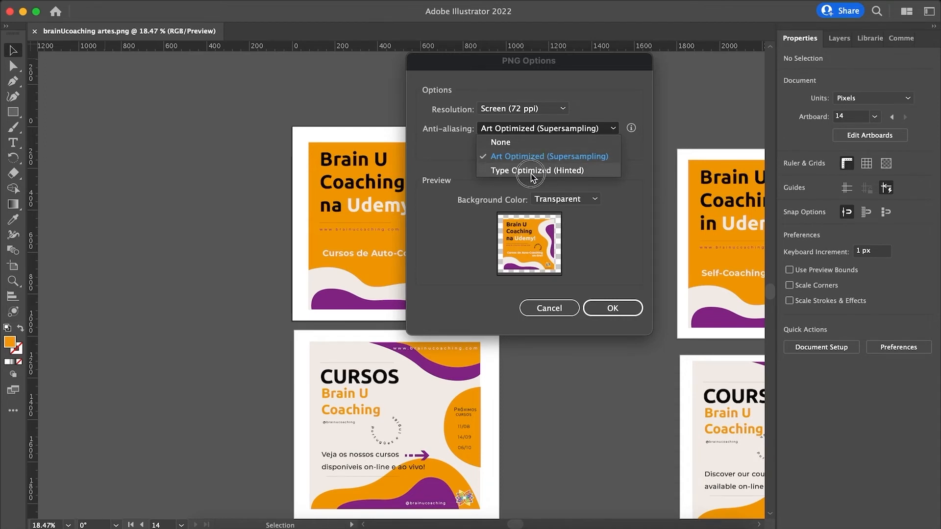
click(535, 170)
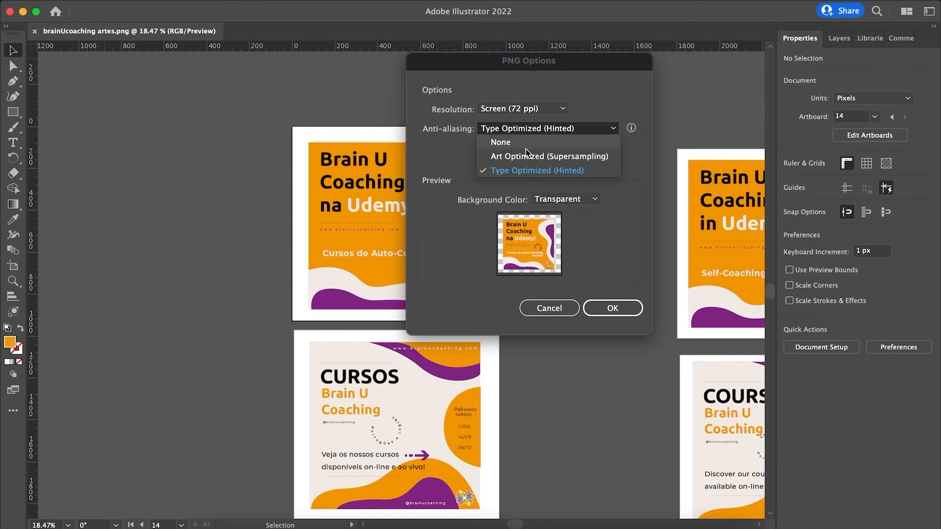
mouse_move(516, 173)
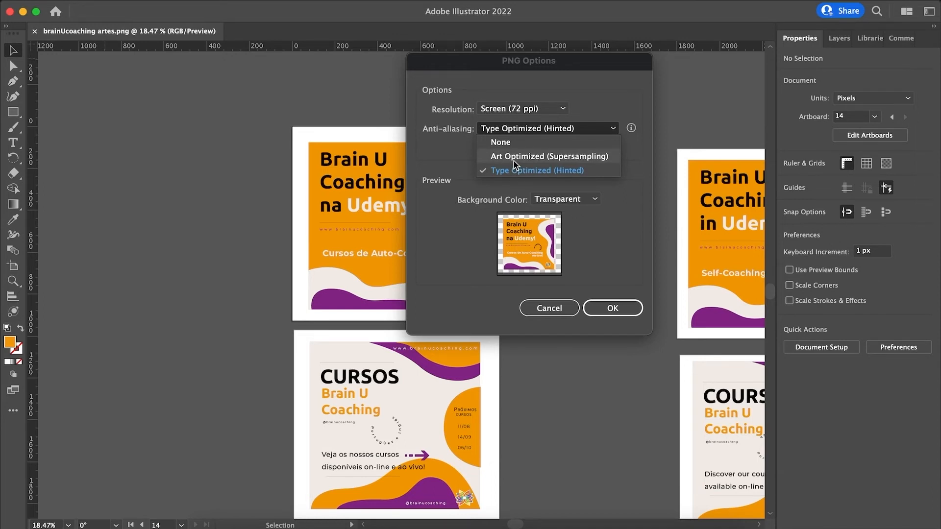
mouse_move(513, 175)
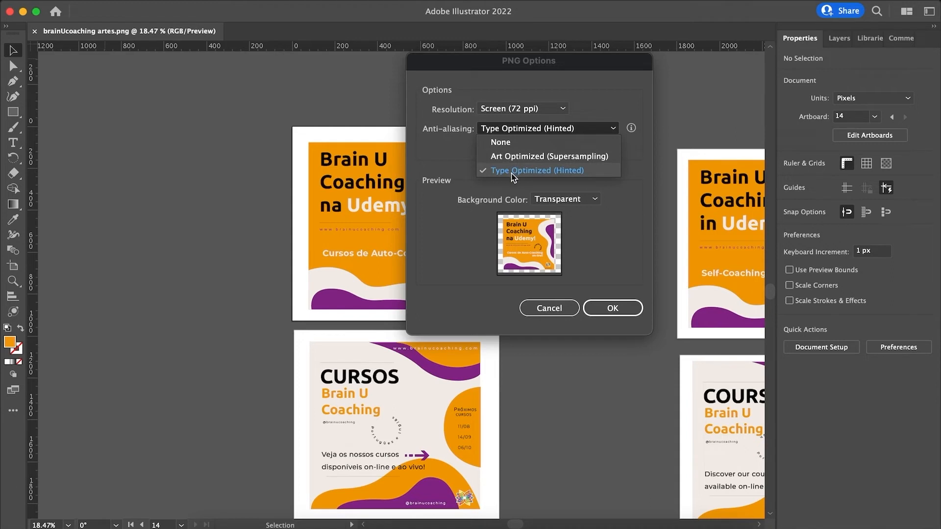
click(535, 170)
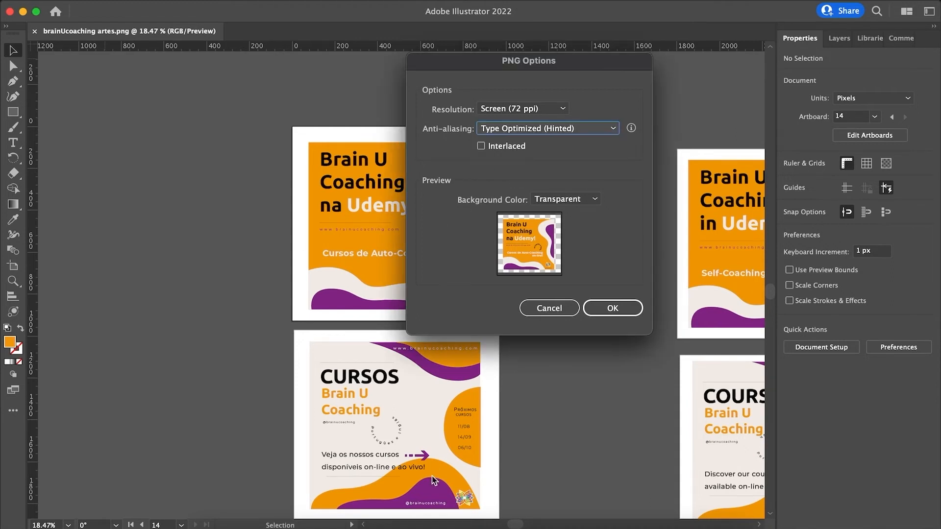
mouse_move(320, 211)
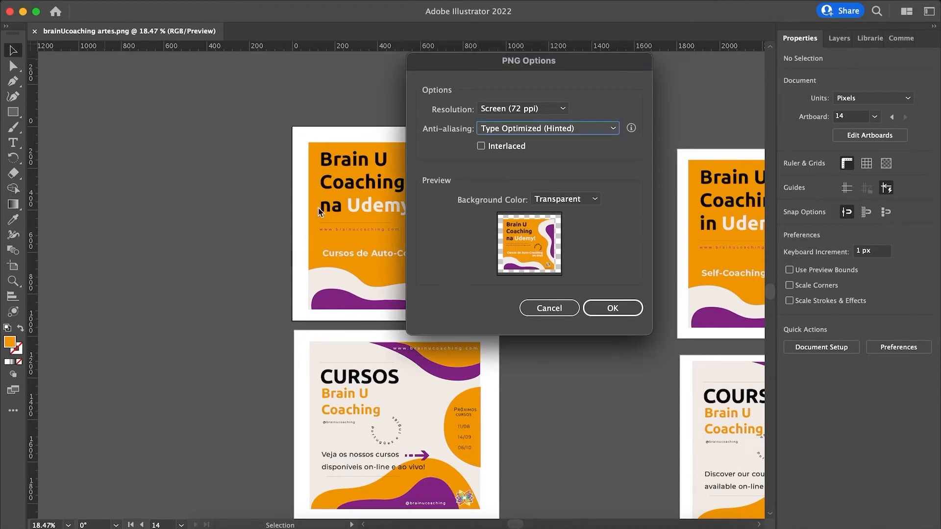
mouse_move(290, 327)
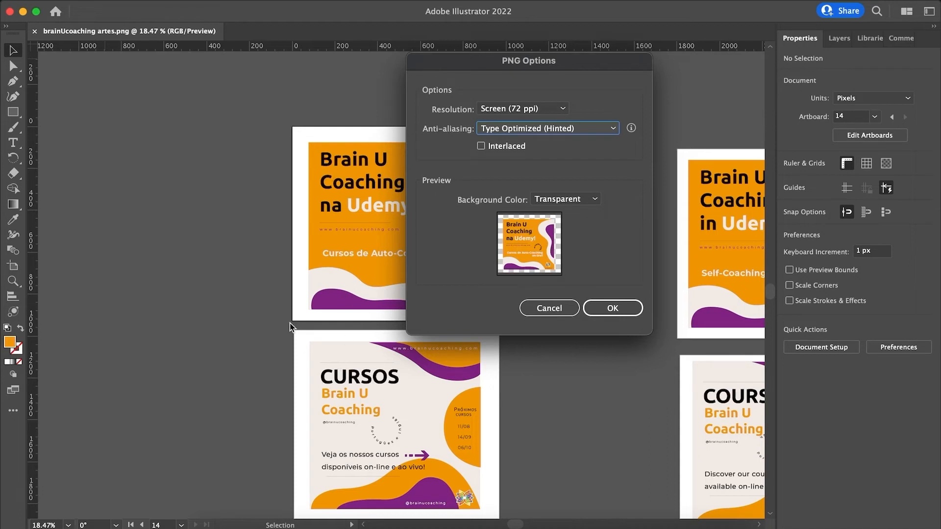
mouse_move(600, 172)
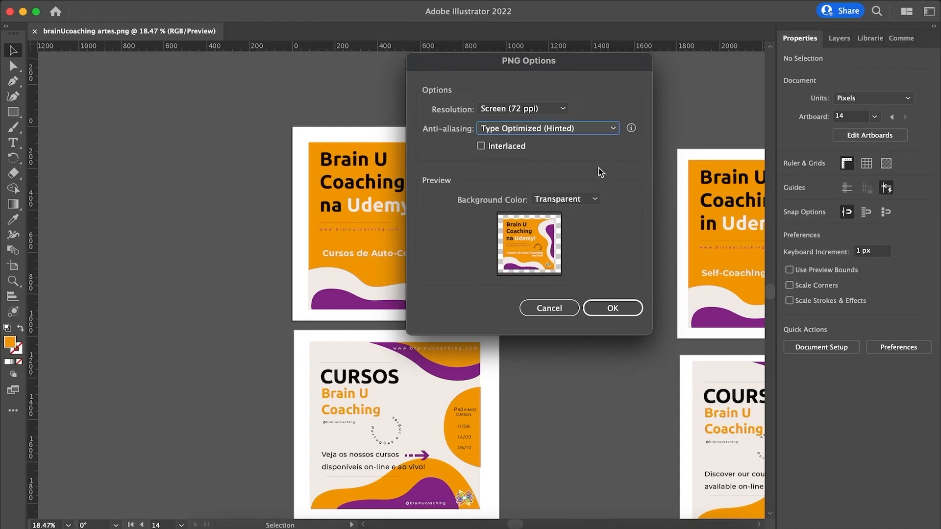
mouse_move(582, 161)
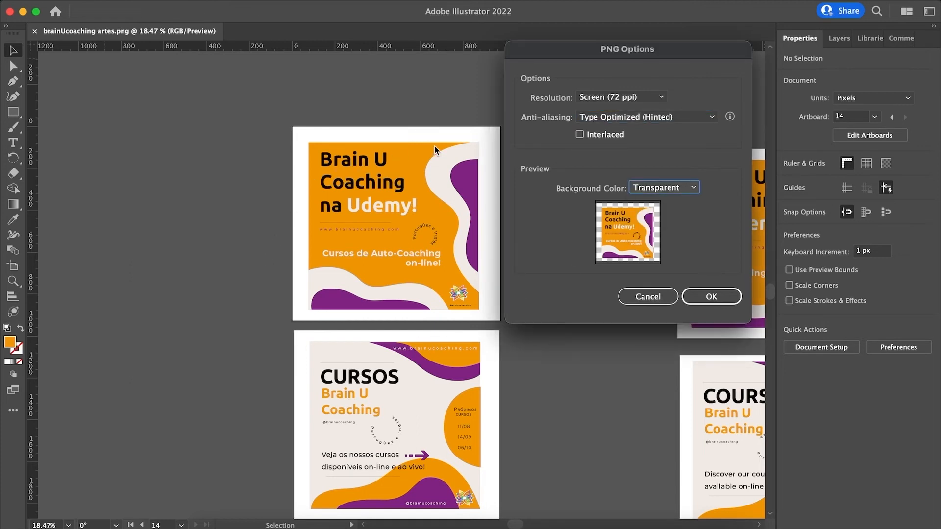
mouse_move(272, 123)
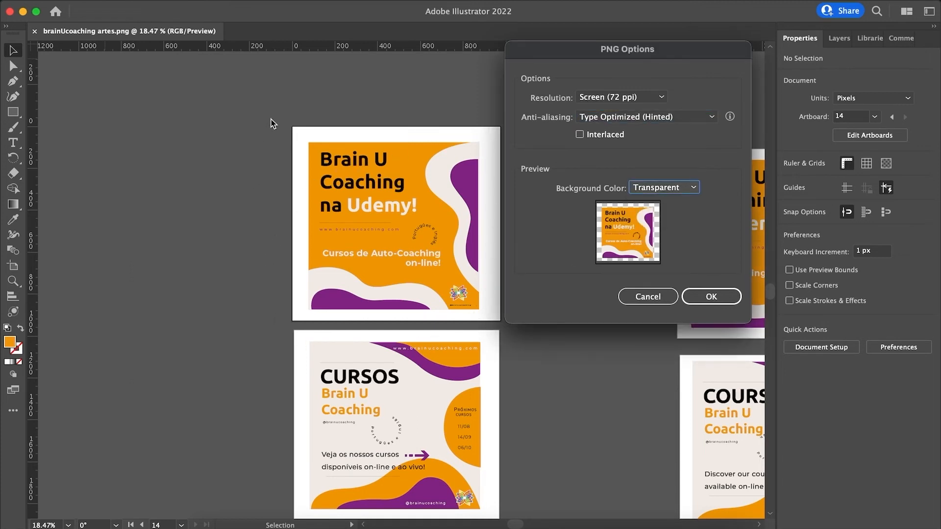
mouse_move(365, 141)
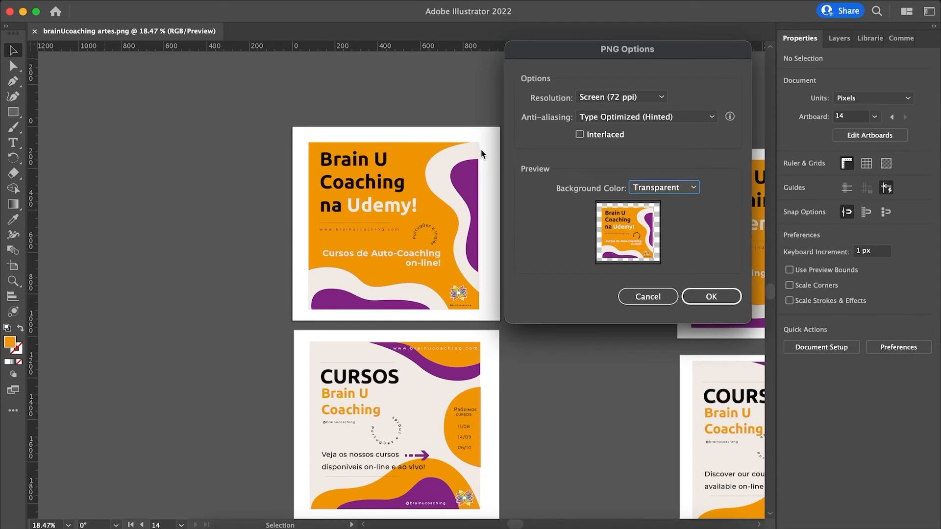
mouse_move(486, 328)
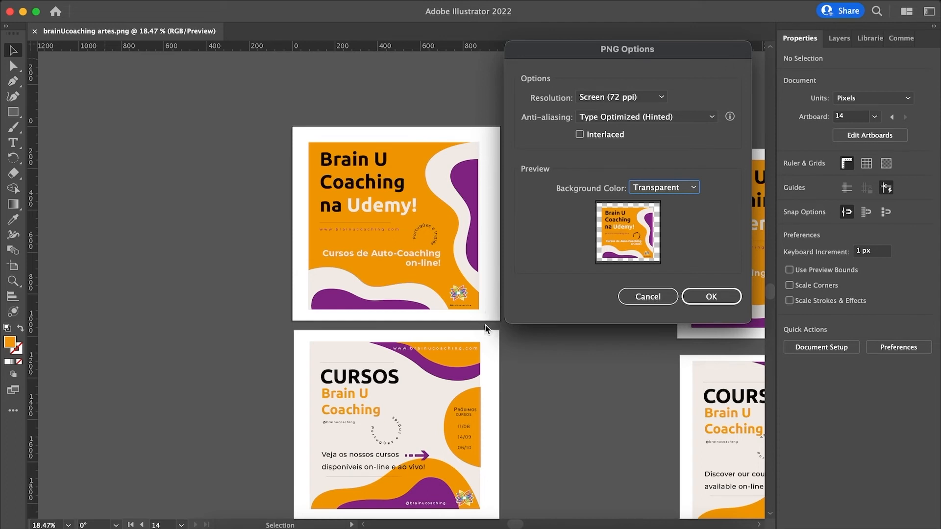
mouse_move(303, 186)
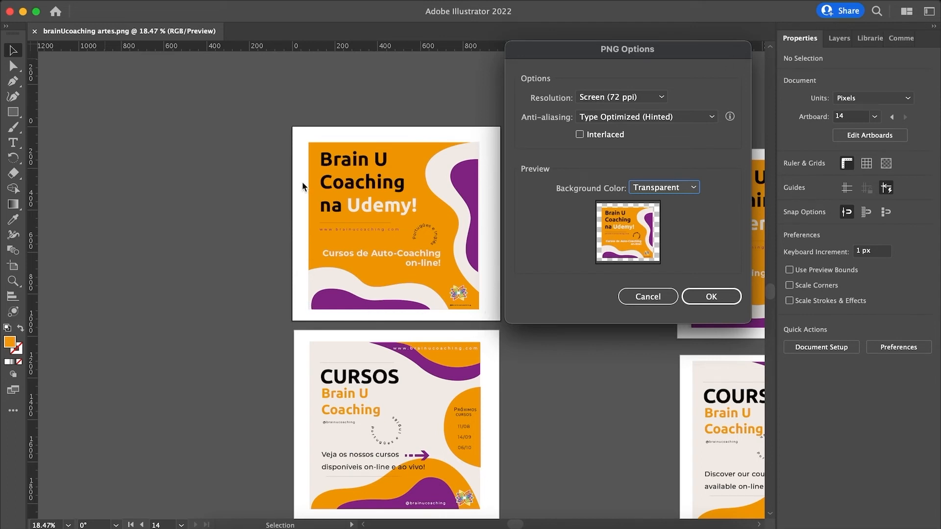
mouse_move(684, 192)
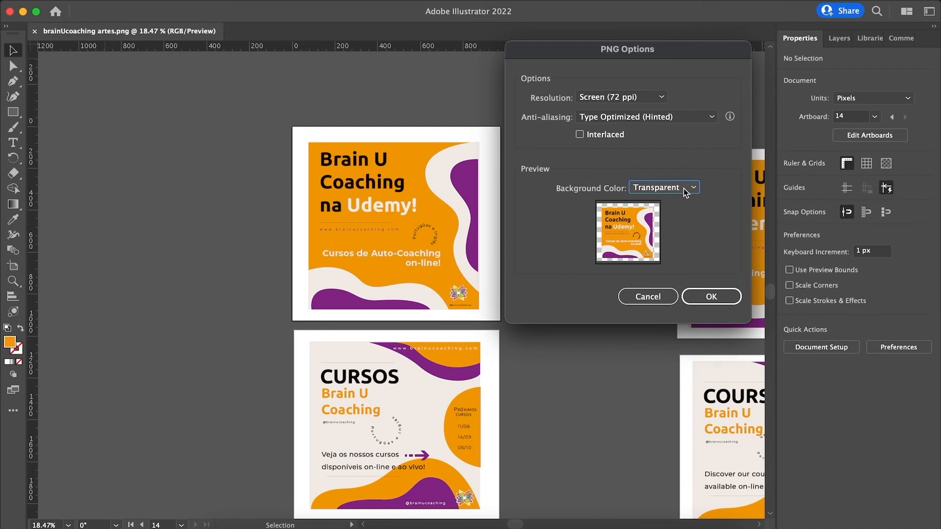
click(663, 187)
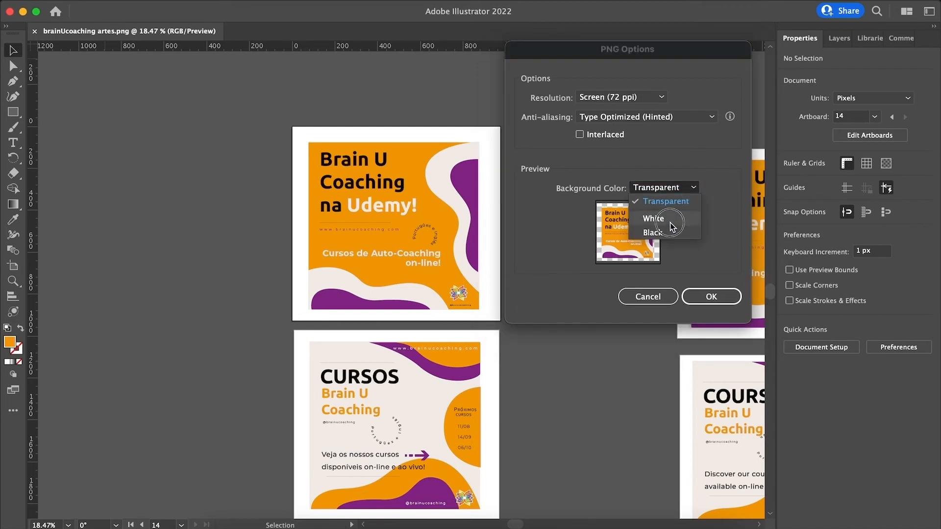
click(652, 232)
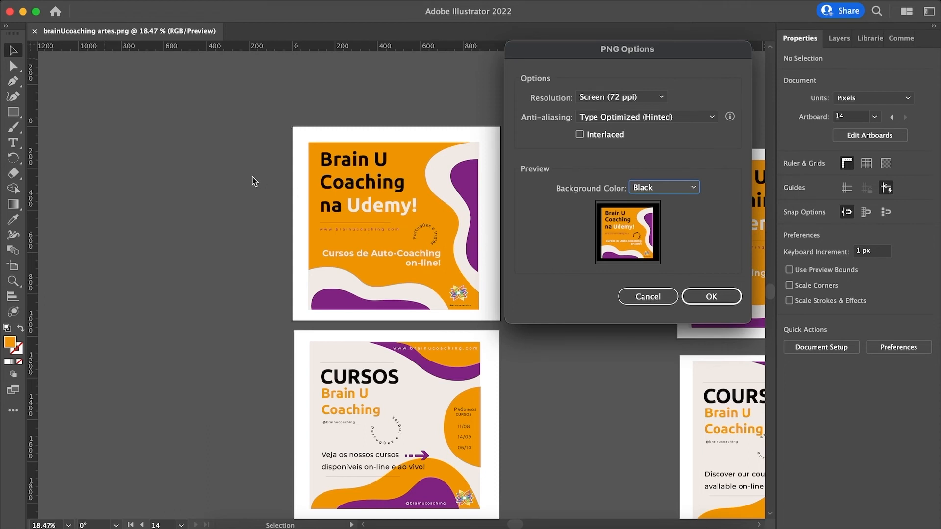
mouse_move(754, 209)
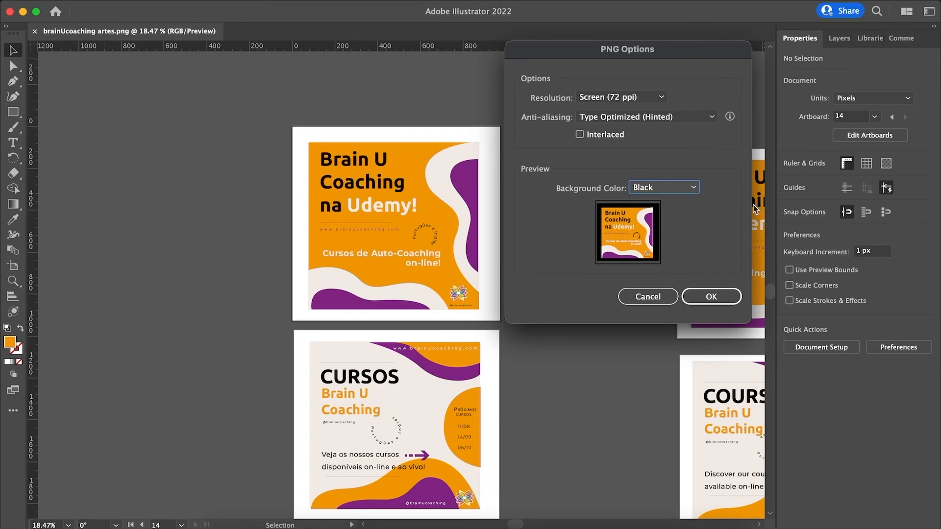
click(663, 187)
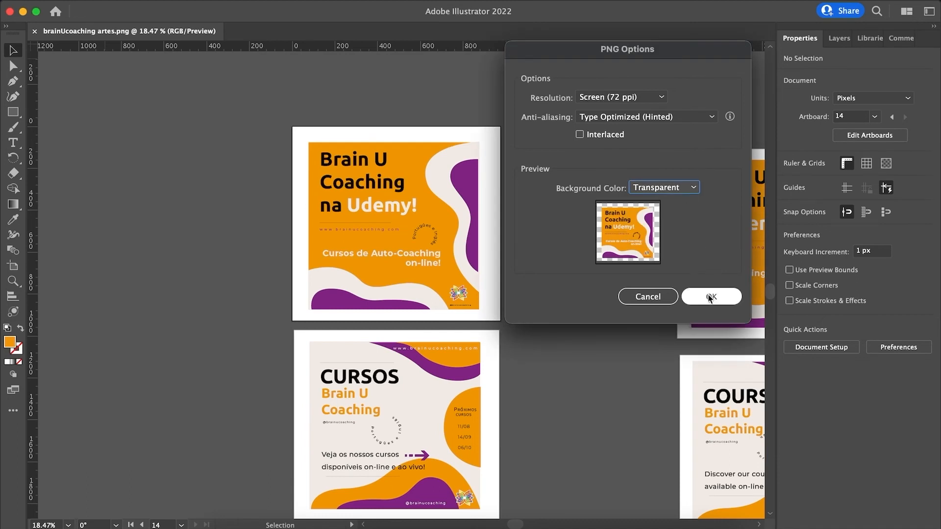
Confirm the PNG Options with OK to write the PNG files.
click(711, 296)
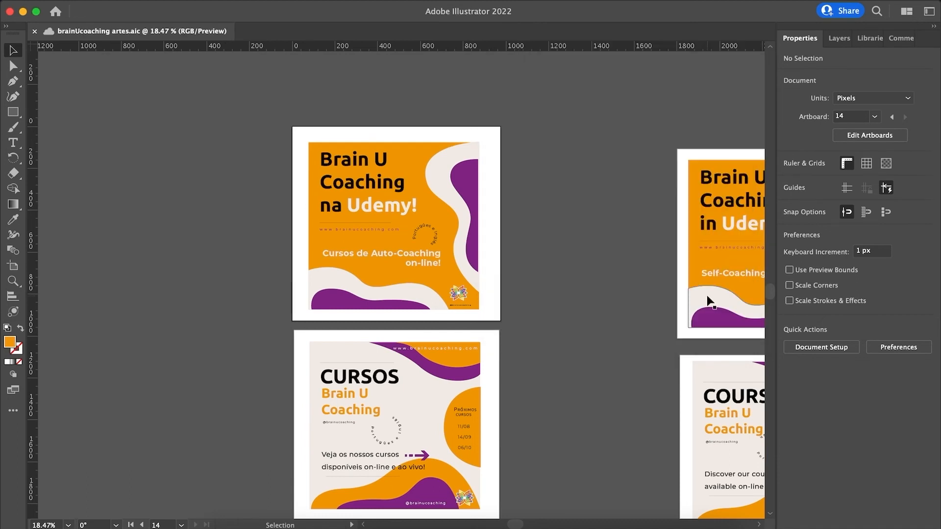
mouse_move(572, 260)
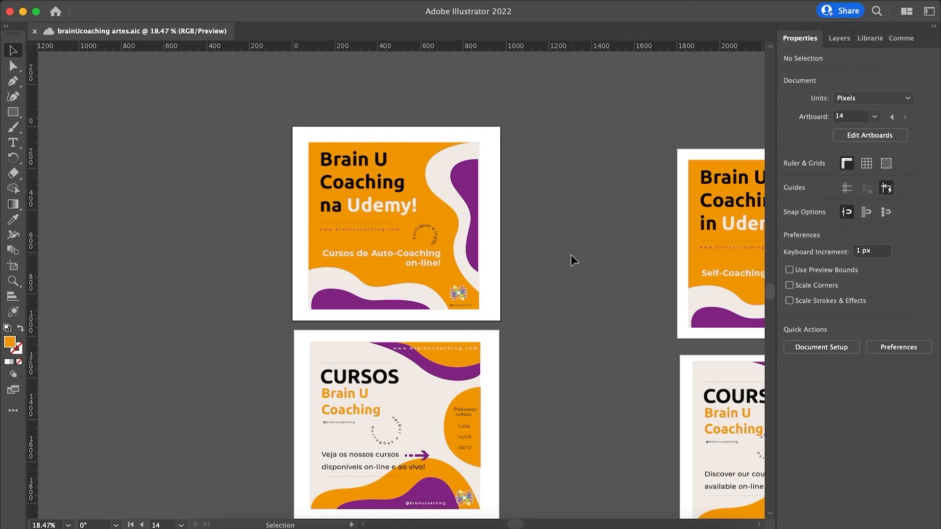
mouse_move(233, 266)
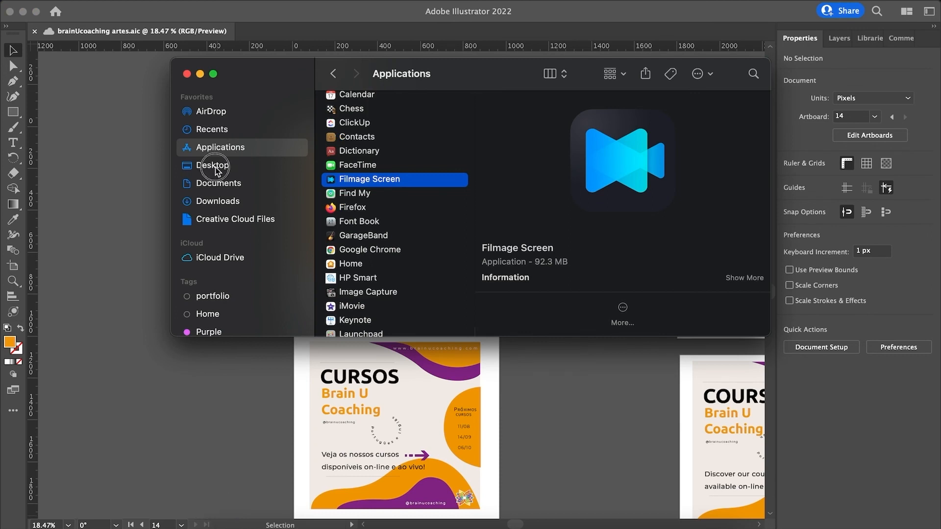
Preview brainUcoaching artes-14.png and artes-13.png in Finder's Desktop folder.
click(212, 166)
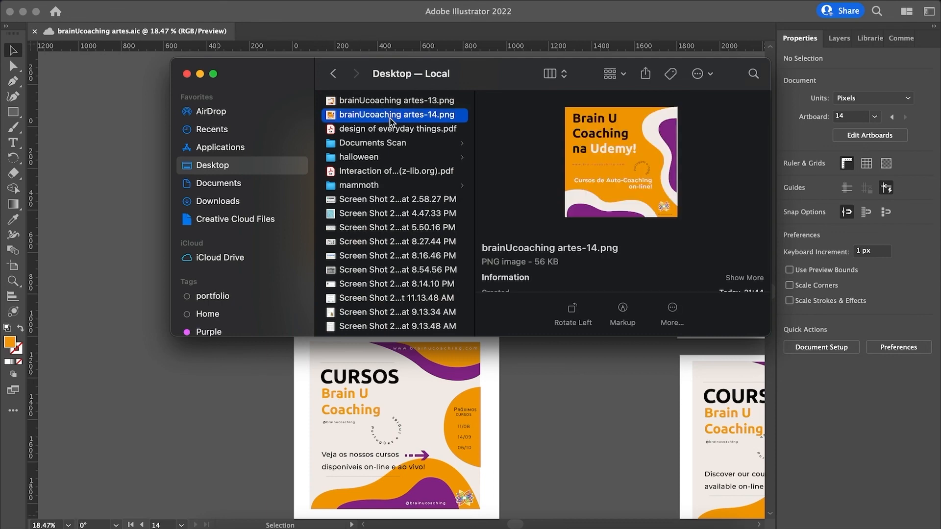
click(393, 100)
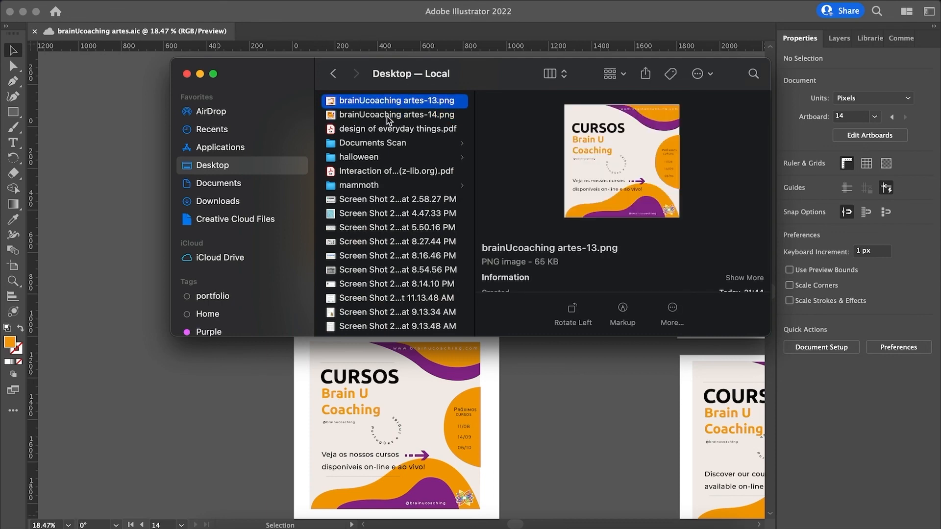
click(393, 115)
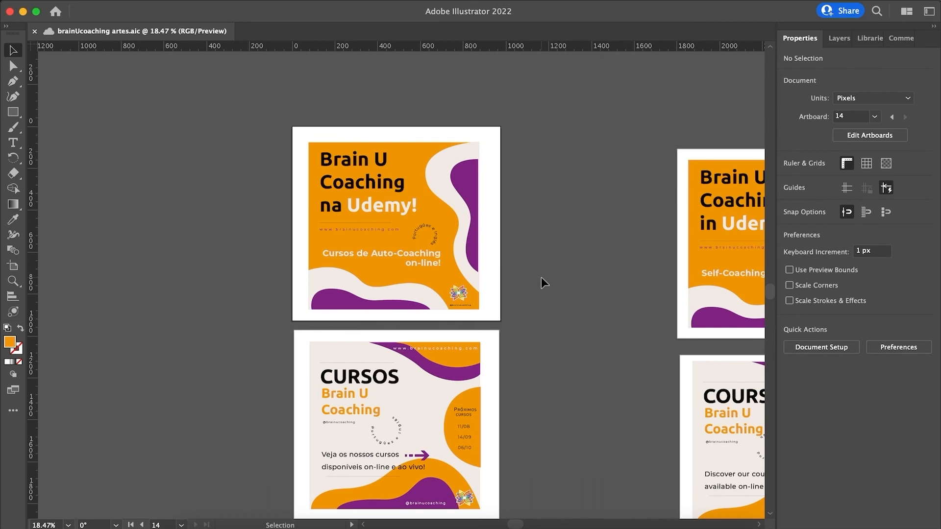
mouse_move(575, 318)
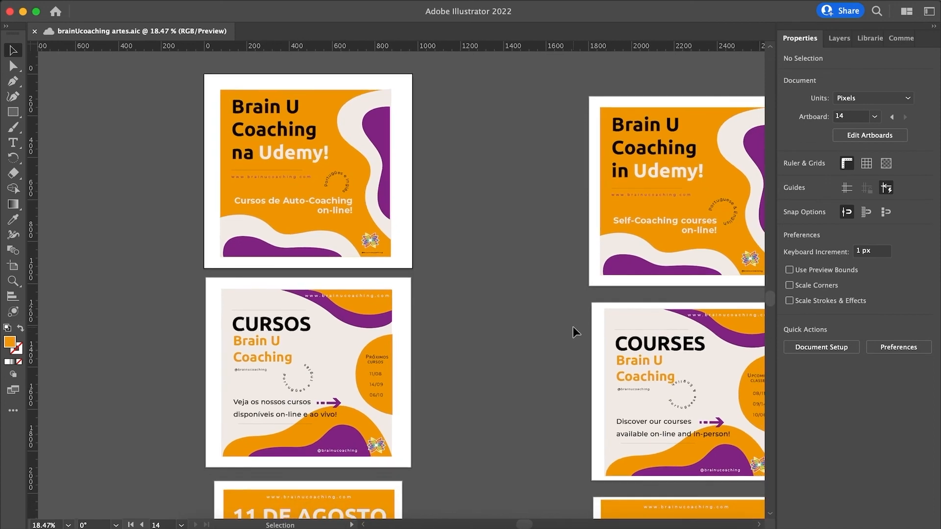
scroll(down, 3)
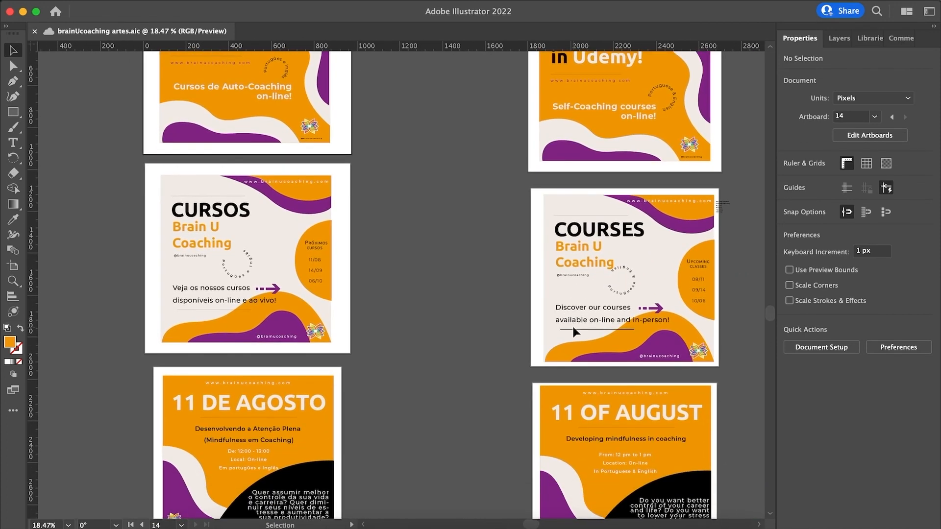